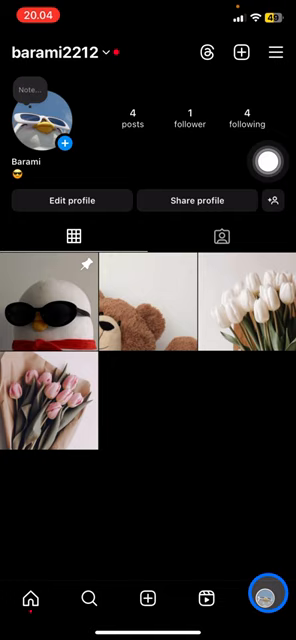
- Reach Settings and privacy from the profile menu and scroll to the account type section
left_click(276, 52)
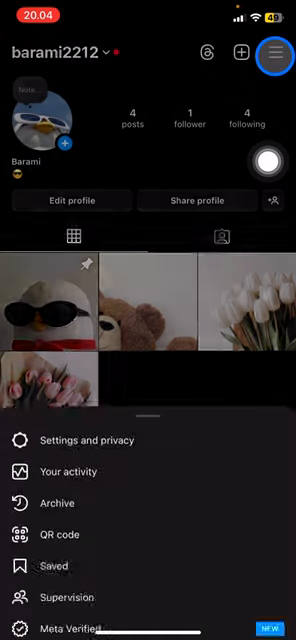
left_click(88, 440)
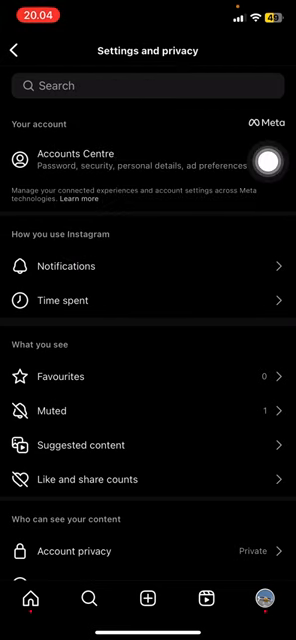
scroll("down", 3)
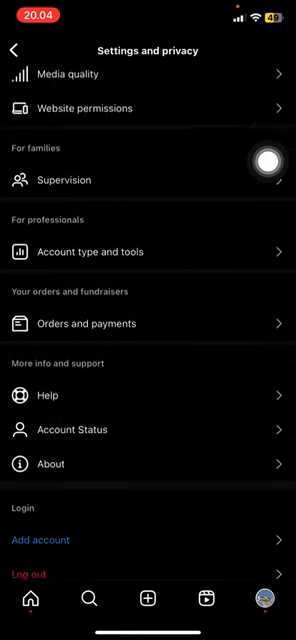
scroll("down", 3)
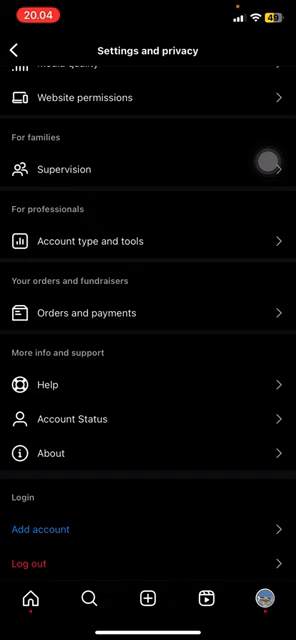
left_click(270, 168)
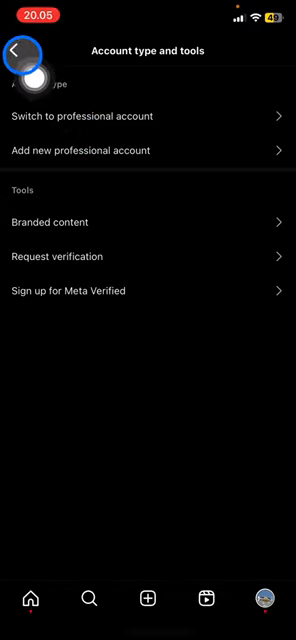
left_click(16, 52)
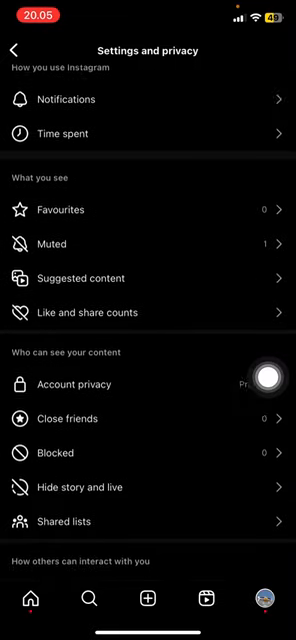
- Switch on Private account under Account privacy and return to the settings list
scroll("up", 3)
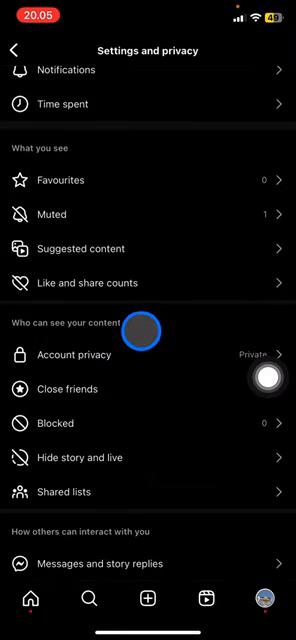
left_click(76, 356)
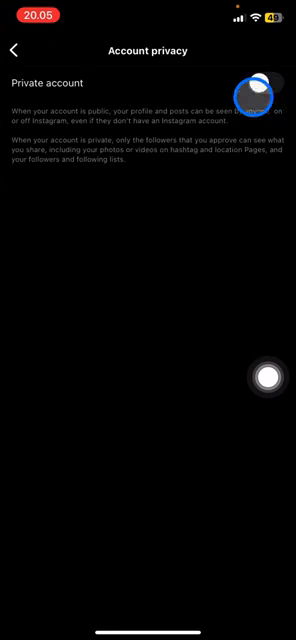
left_click(260, 90)
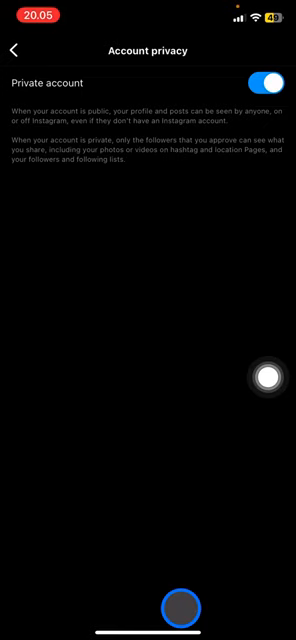
left_click(14, 50)
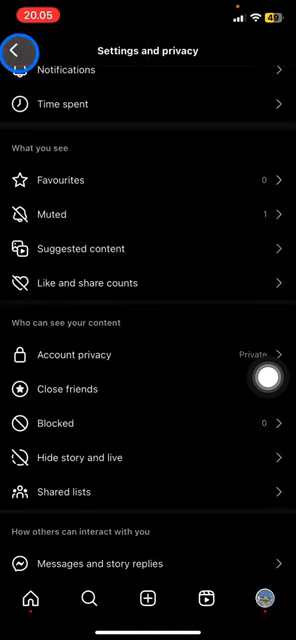